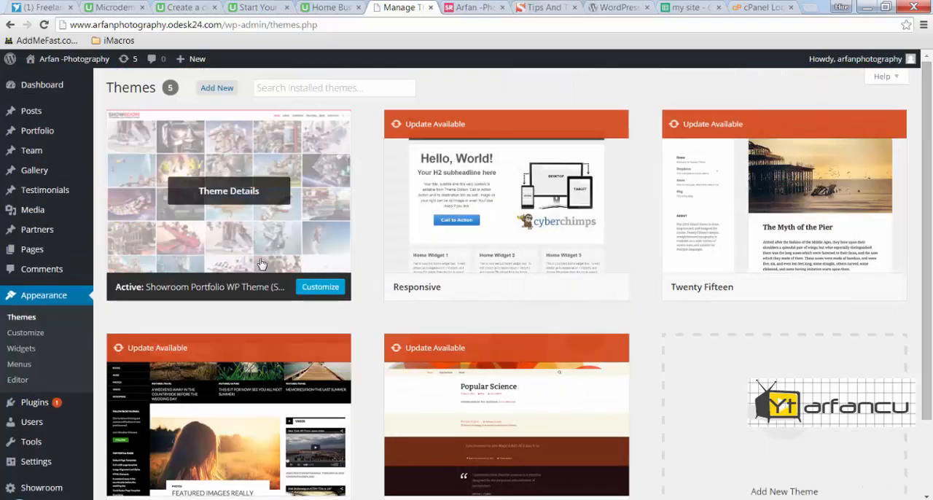
mouse_move(557, 265)
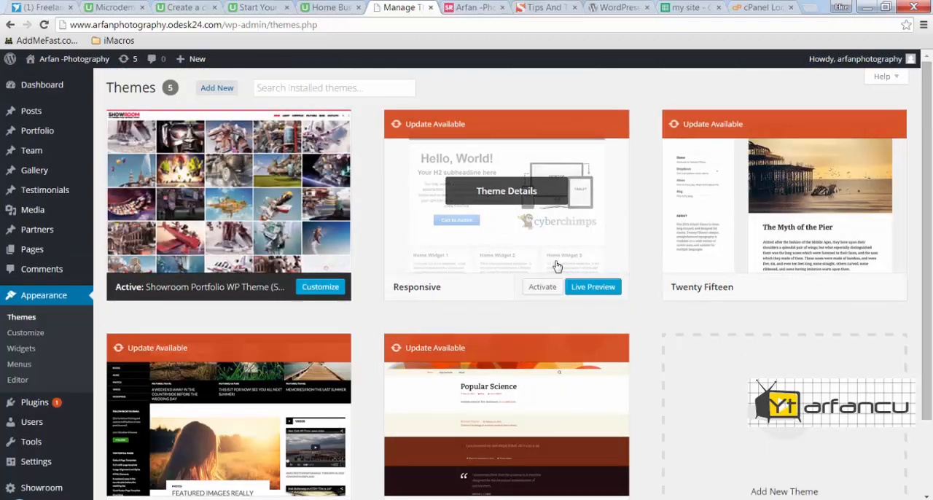
mouse_move(227, 219)
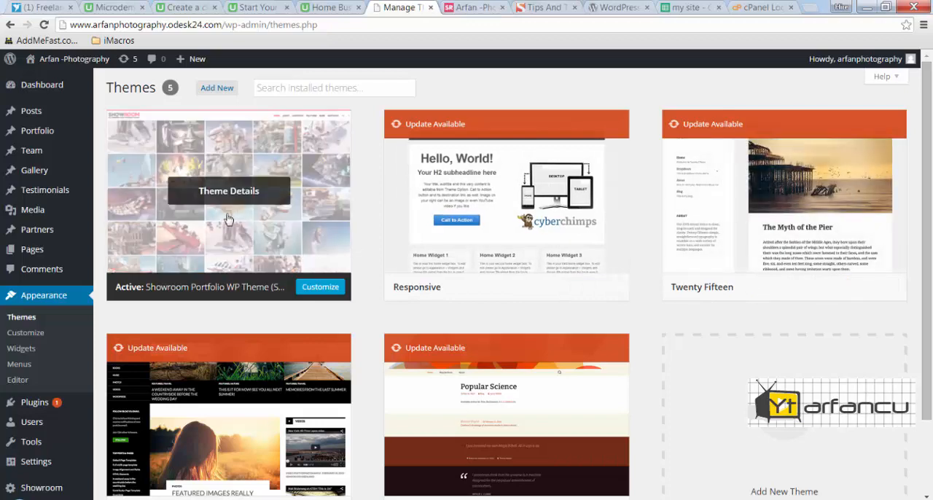
Step: Log in to the cPanel hosting account with the saved username and password
scroll(down, 3)
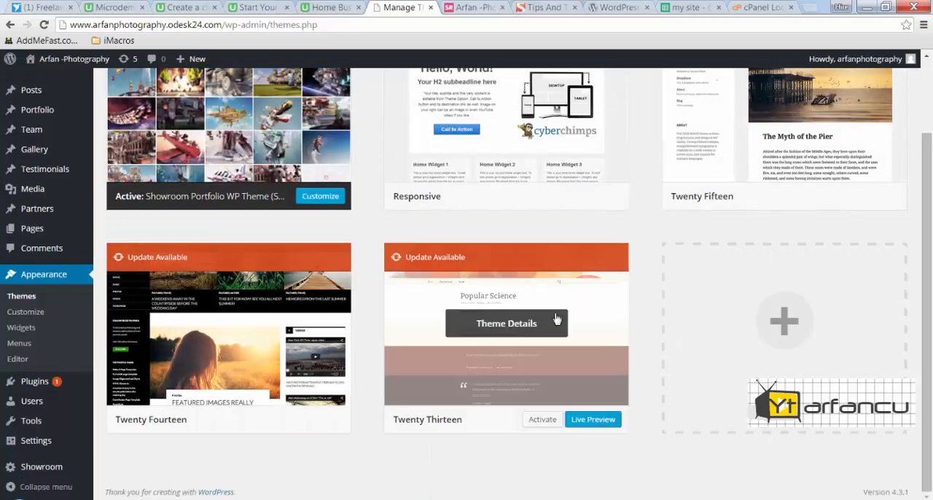
scroll(up, 3)
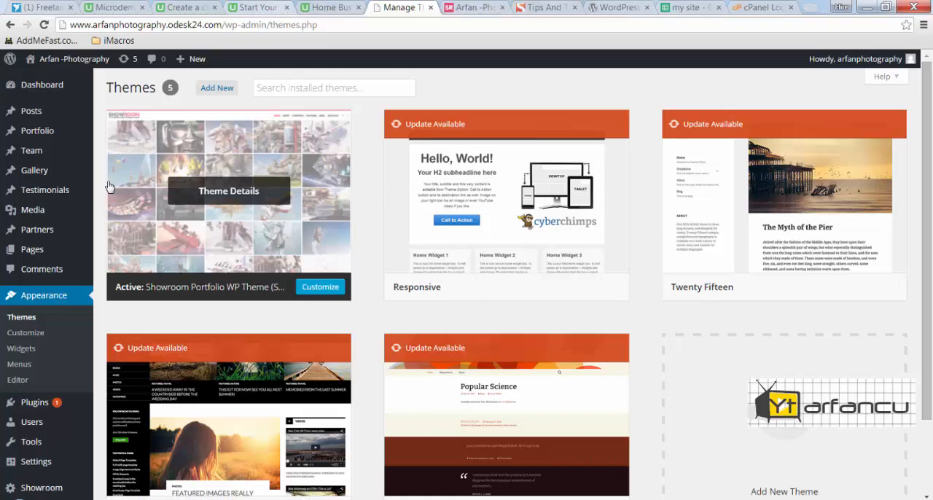
mouse_move(277, 189)
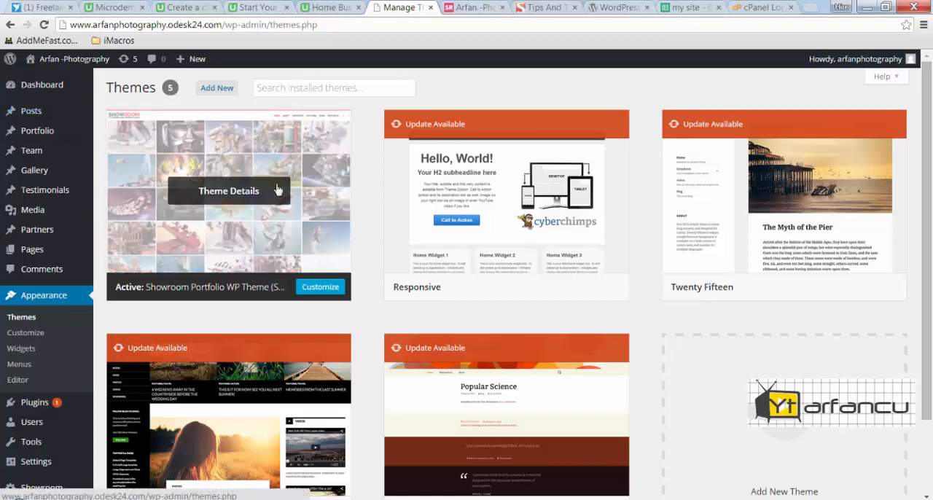
click(761, 7)
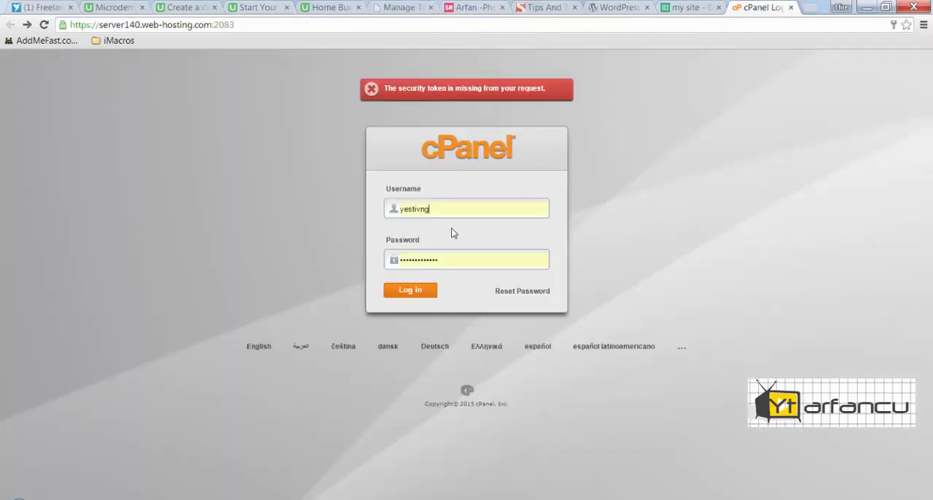
click(410, 289)
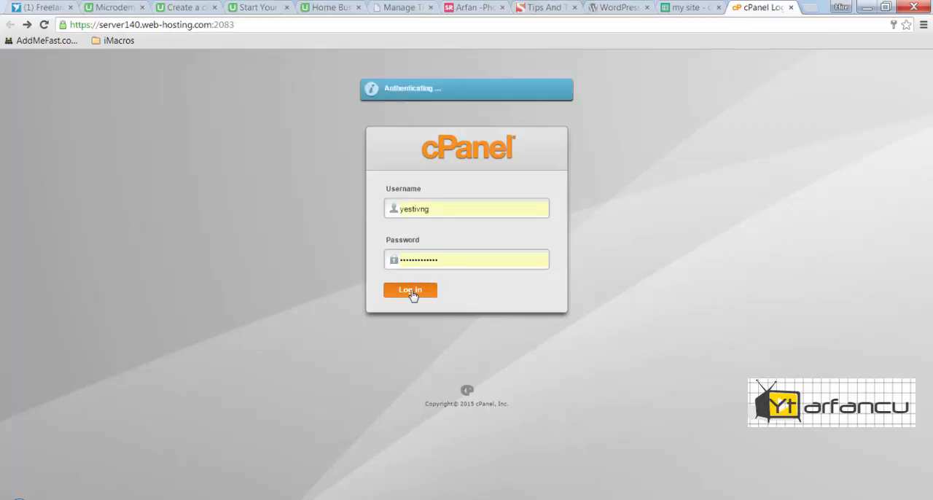
click(409, 290)
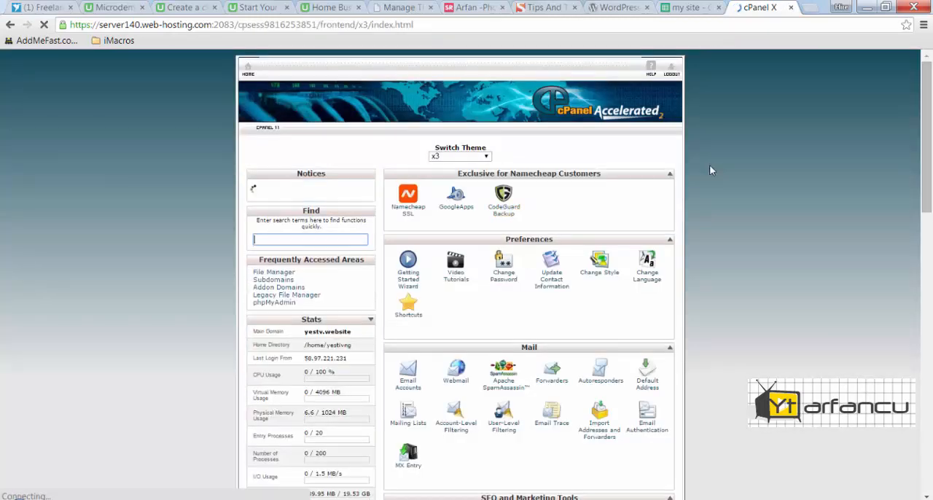
Step: Scroll the cPanel dashboard down to the Files tools section
scroll(down, 3)
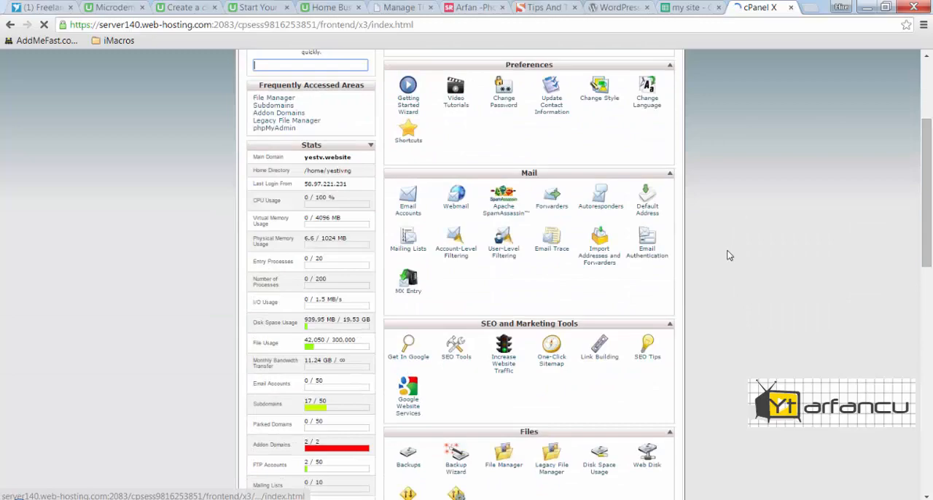
scroll(down, 3)
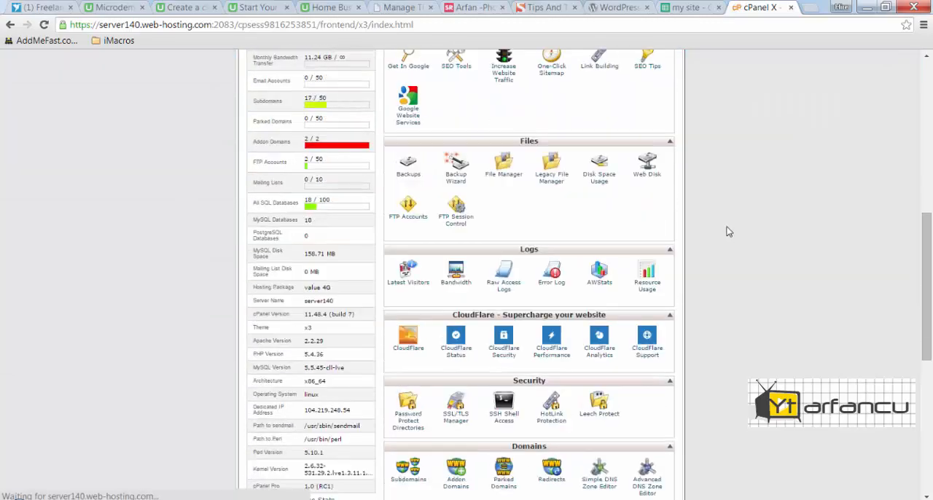
scroll(up, 3)
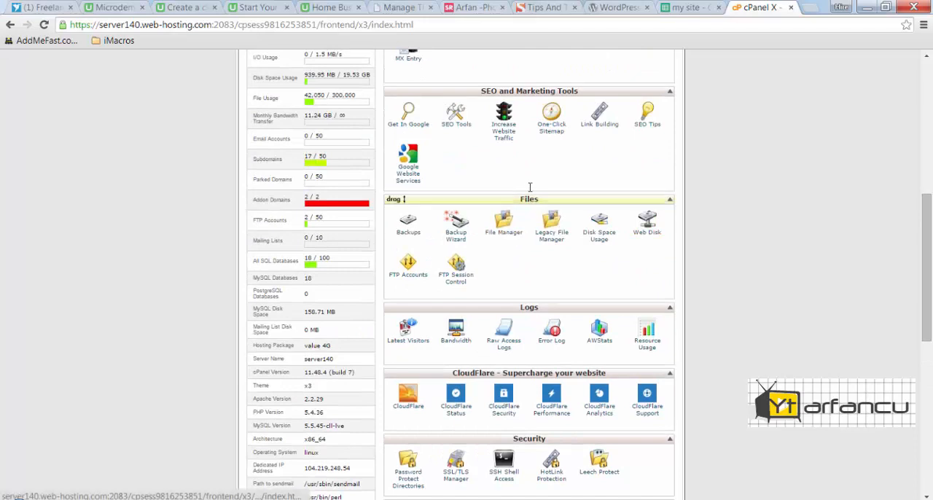
mouse_move(503, 231)
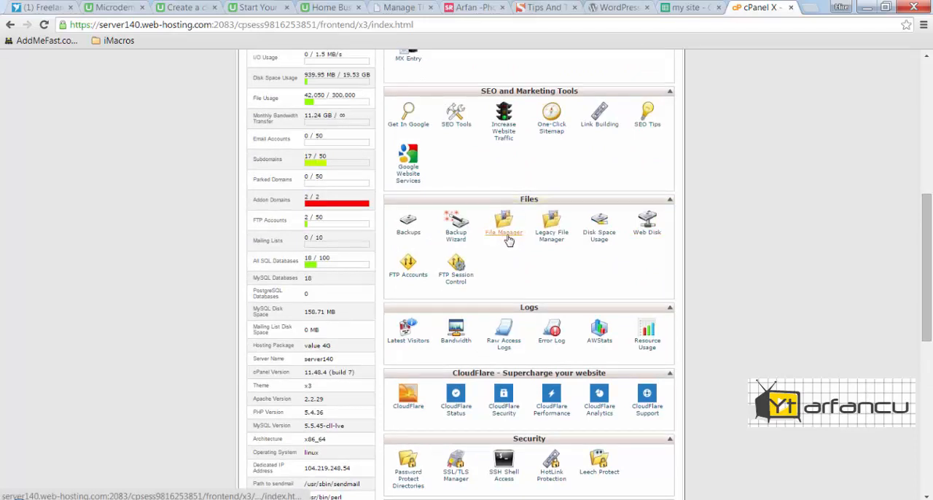
Step: Launch File Manager at the arfanphotography.odesk24.com document root
click(504, 224)
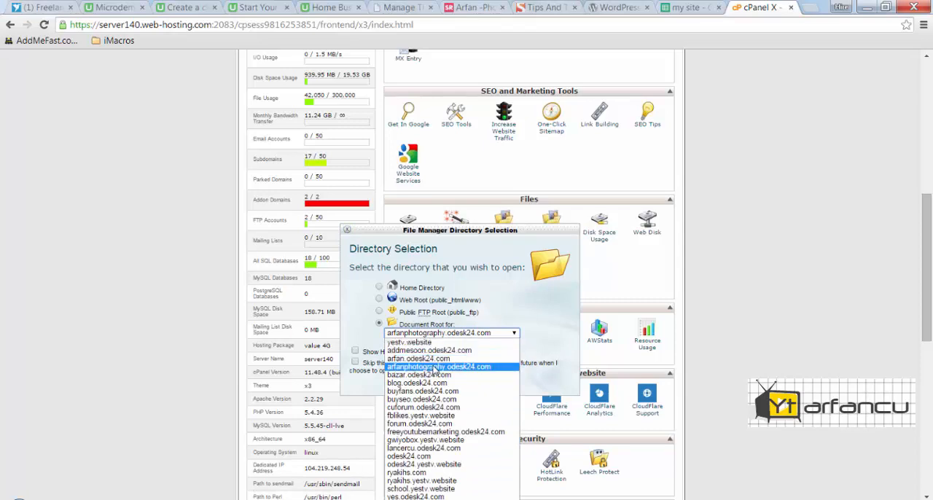
click(451, 368)
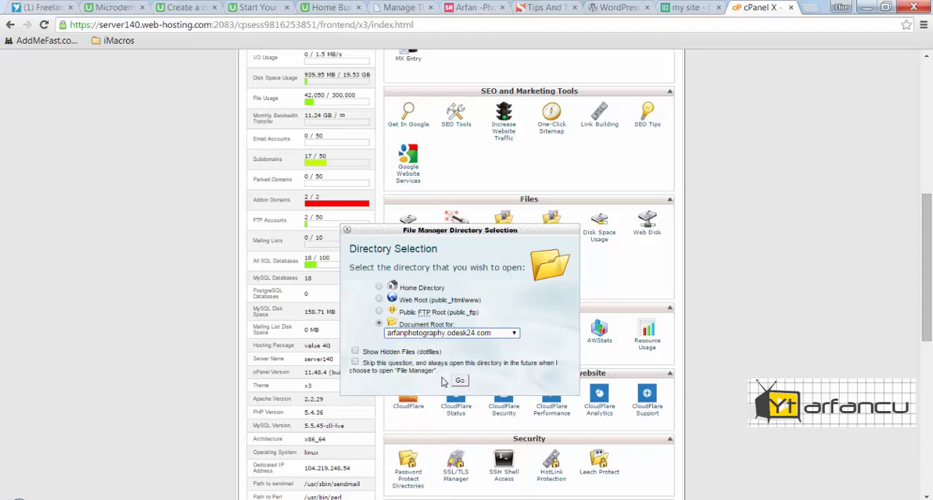
click(461, 379)
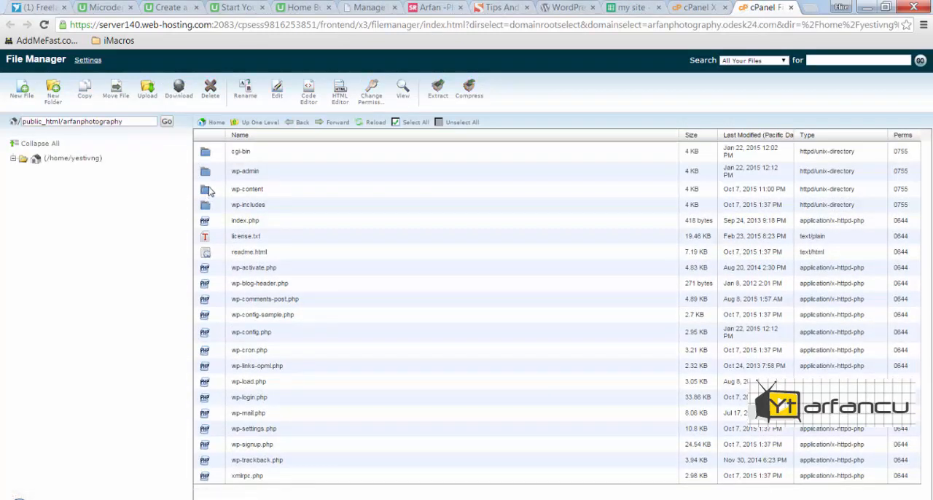
Step: Browse into wp-content/themes, then check the active theme in WordPress admin
double_click(247, 189)
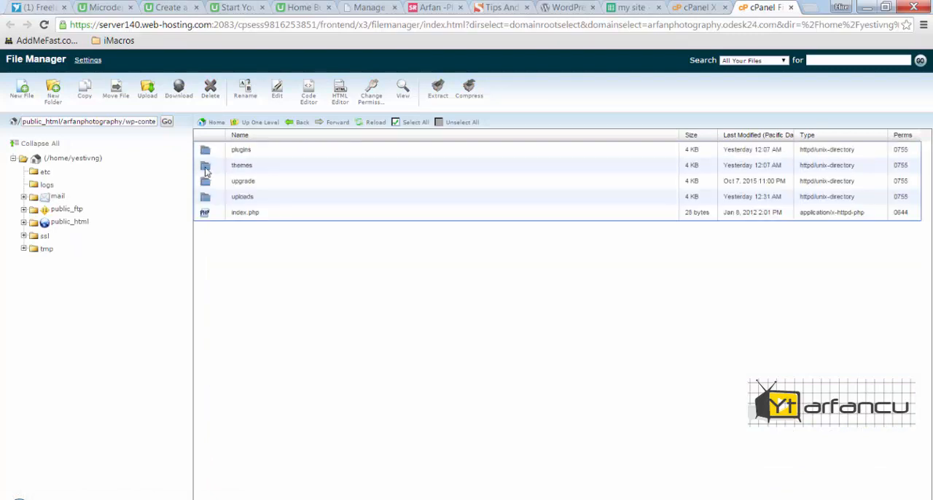
double_click(242, 164)
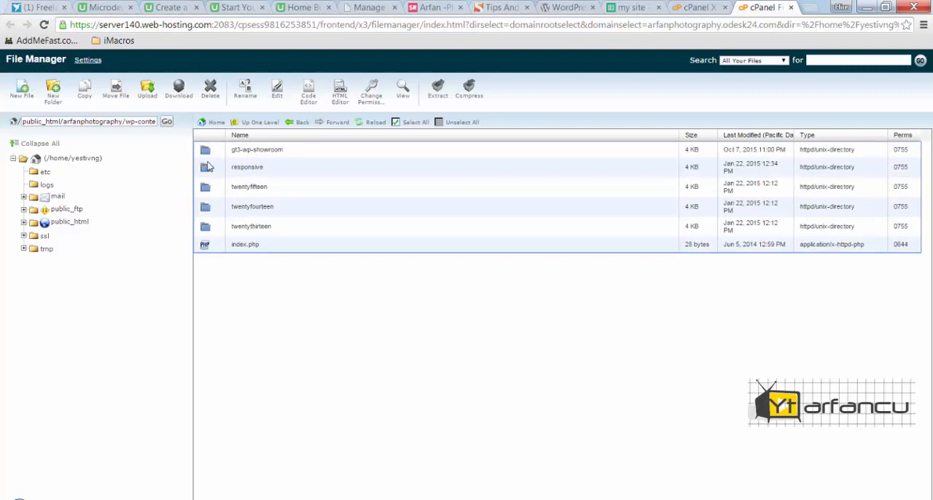
mouse_move(223, 228)
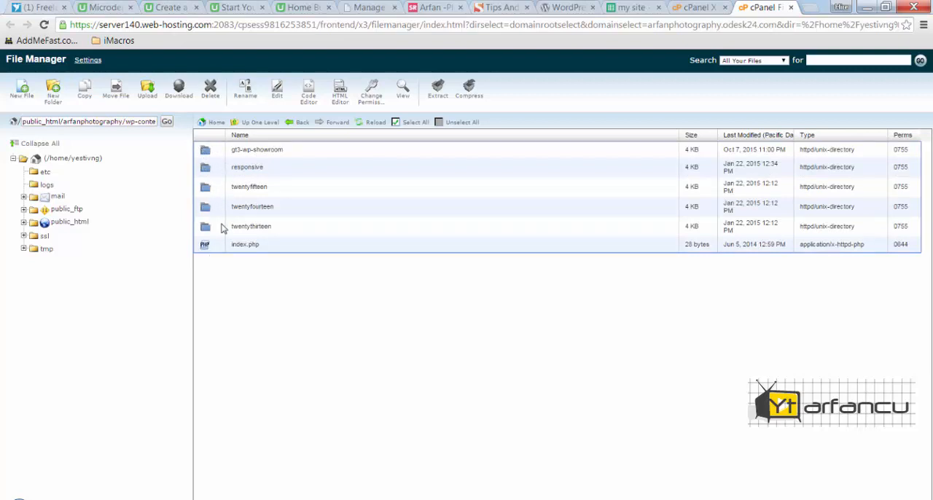
mouse_move(268, 149)
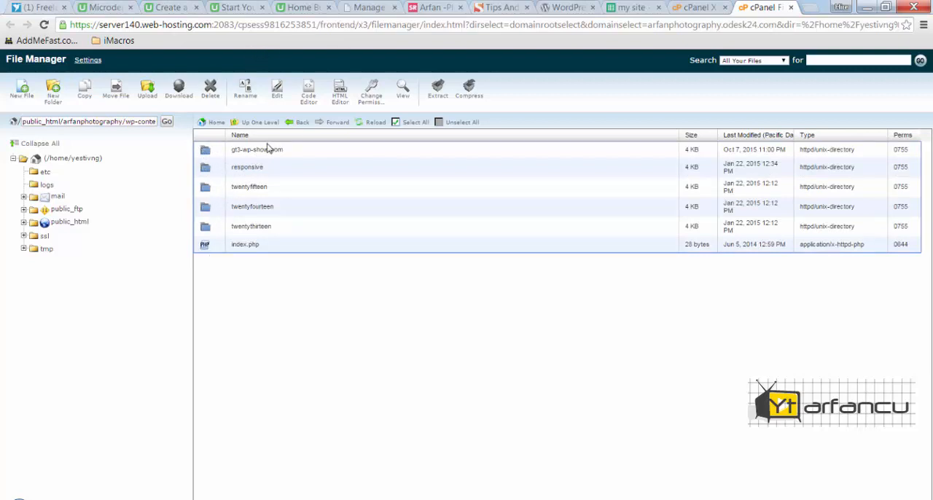
click(366, 7)
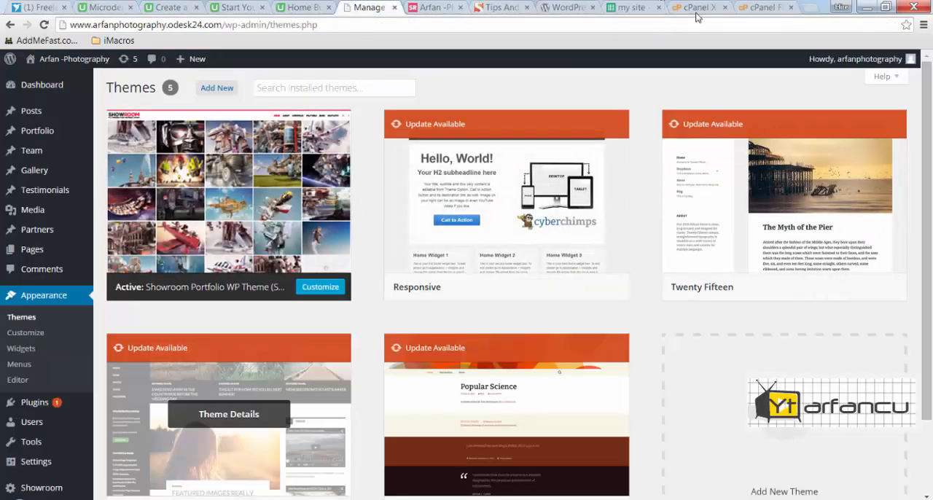
Step: Delete the gt3-wp-showroom theme folder and confirm, leaving four theme folders
click(761, 8)
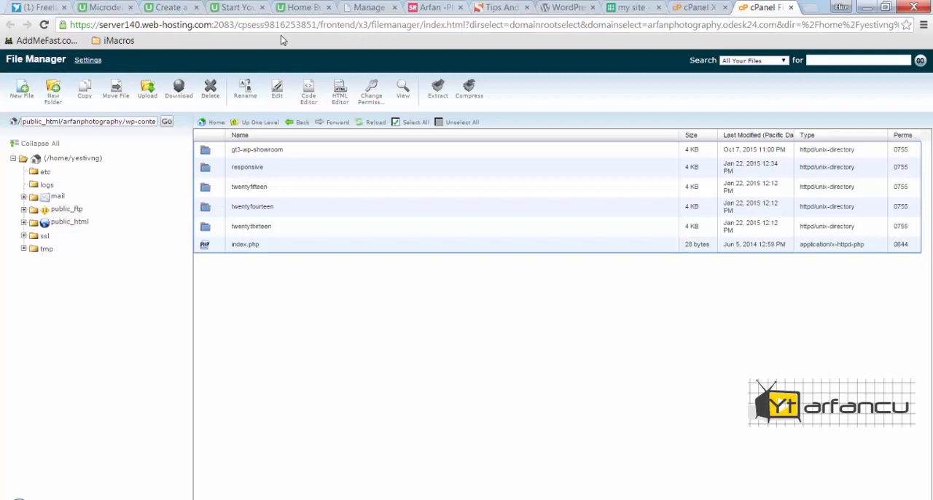
click(256, 148)
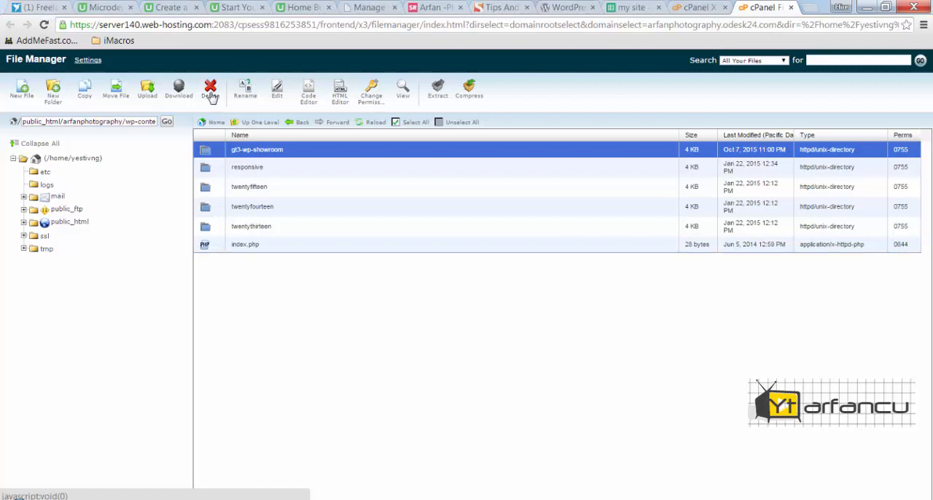
click(210, 89)
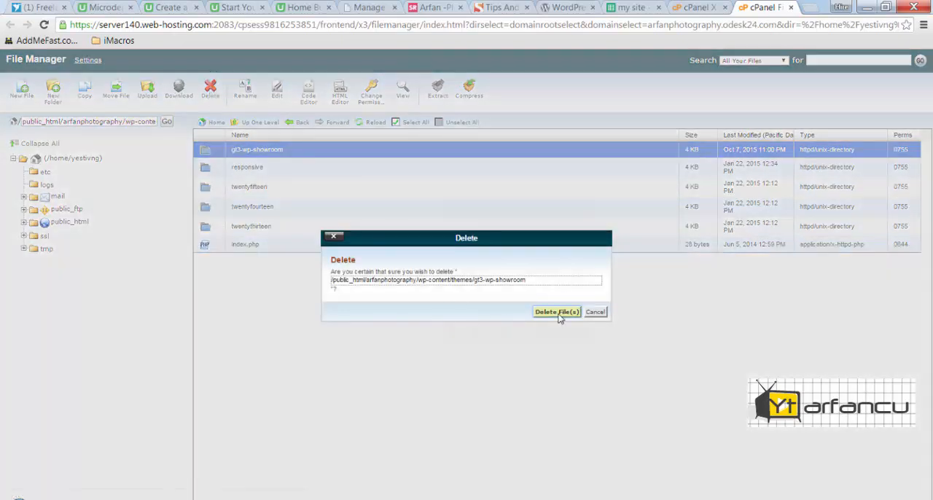
click(557, 312)
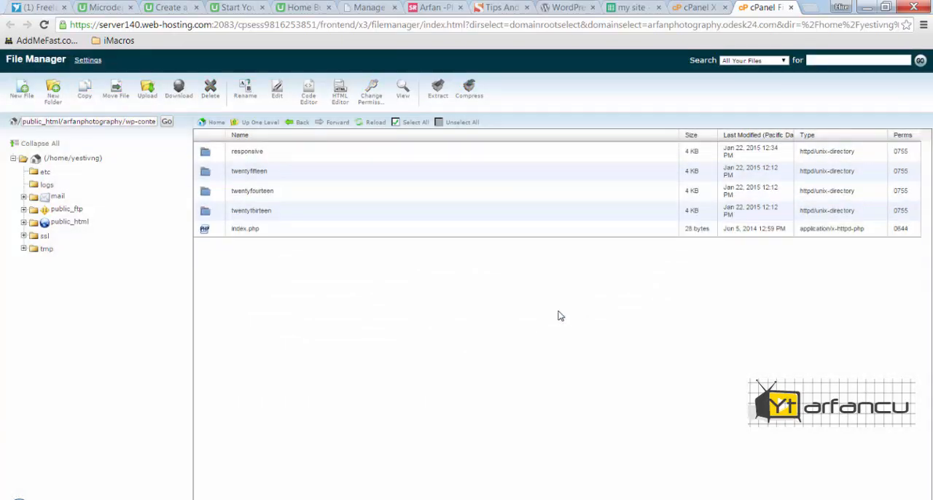
click(367, 7)
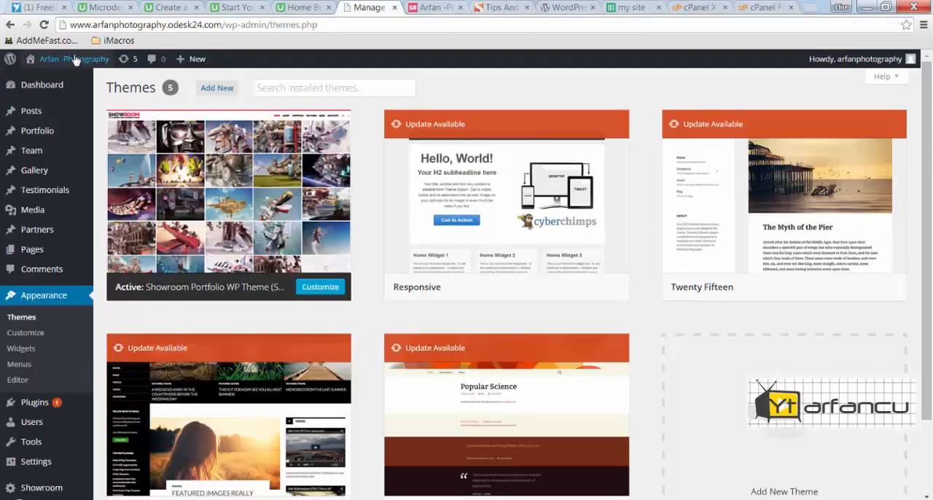
Step: Reload the Themes page so it warns the active theme is broken
click(44, 23)
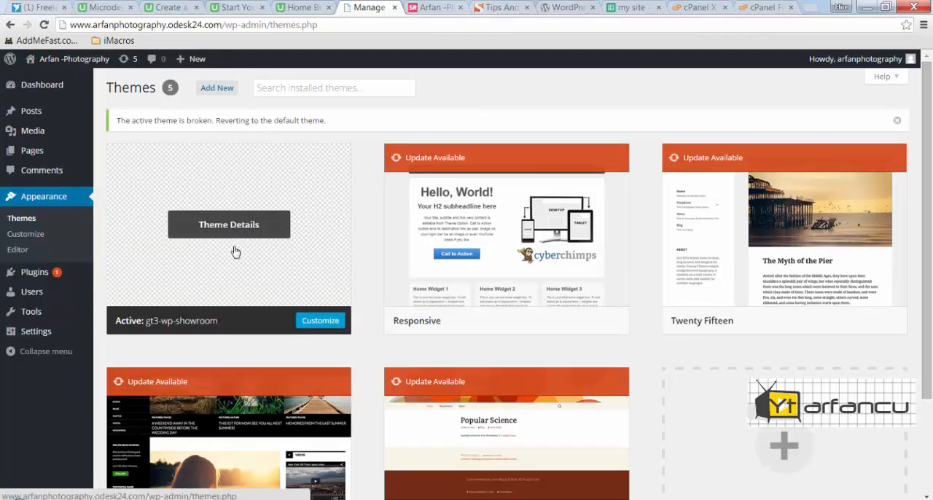
mouse_move(320, 24)
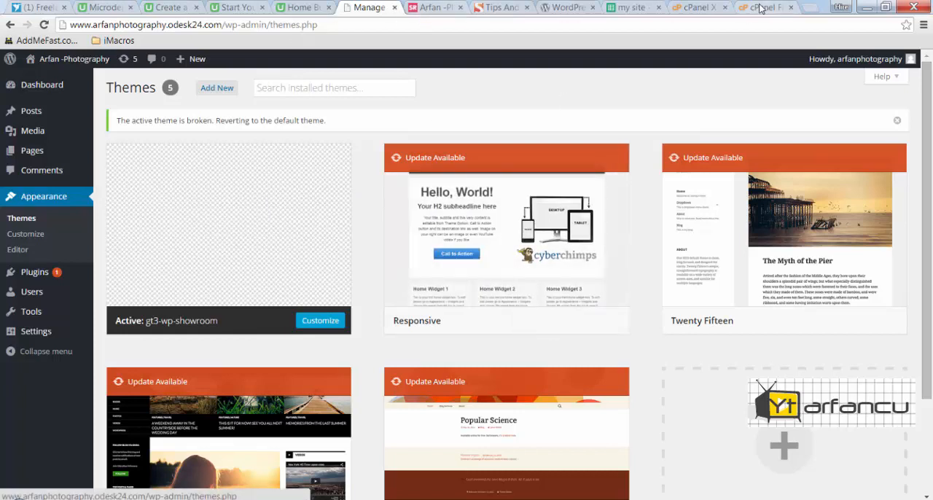
Step: Reload the live site's front page, which shows a 403 Forbidden inside the Showroom layout
click(765, 8)
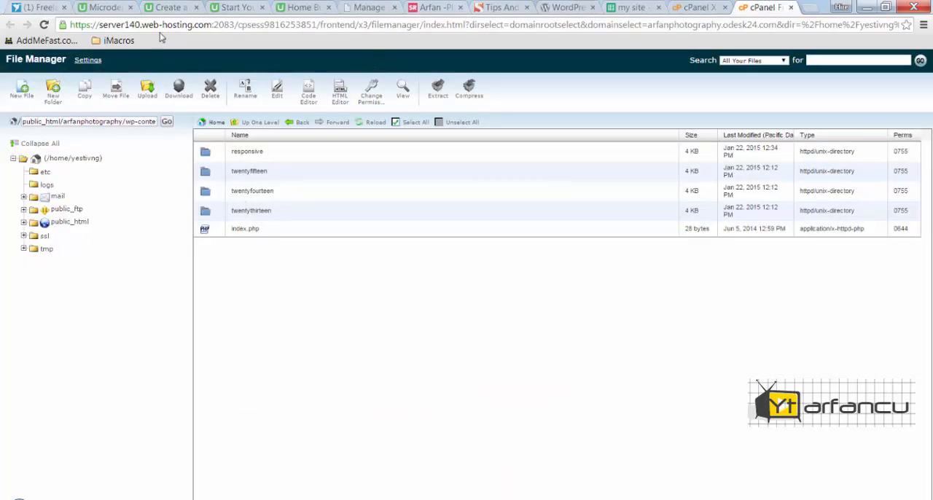
click(431, 7)
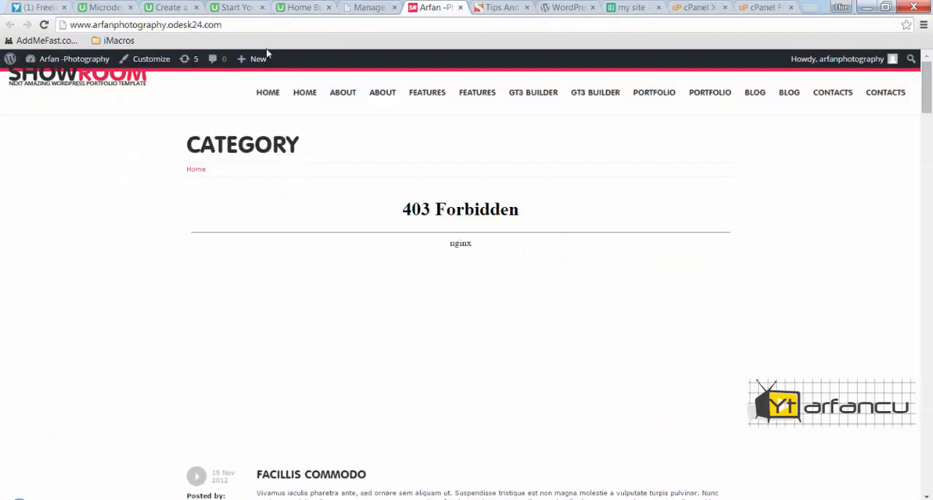
click(44, 24)
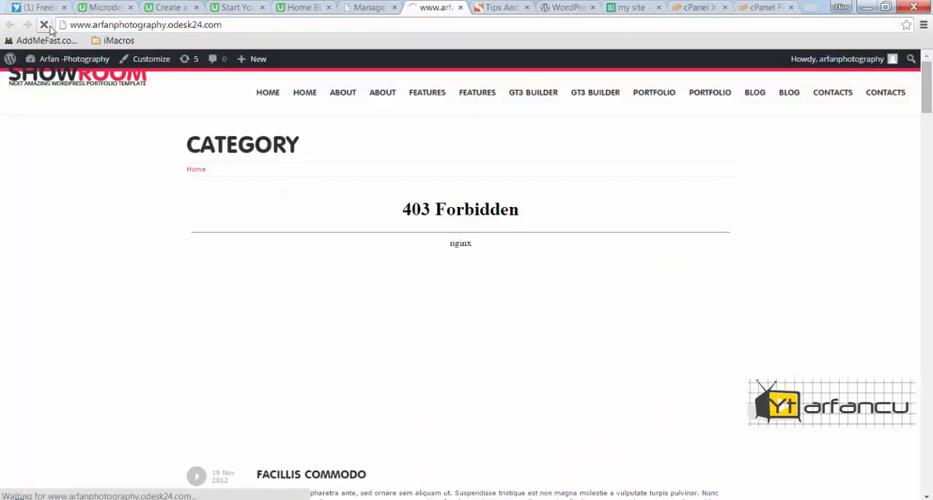
click(43, 23)
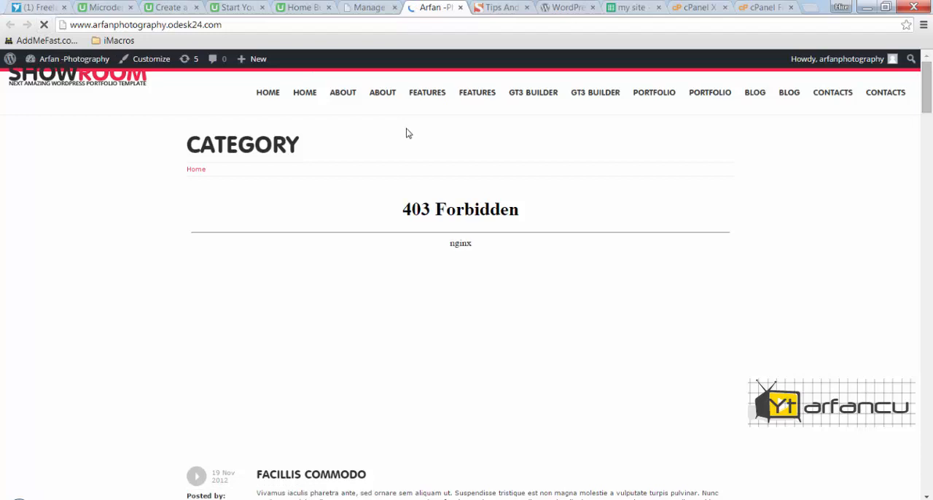
mouse_move(271, 114)
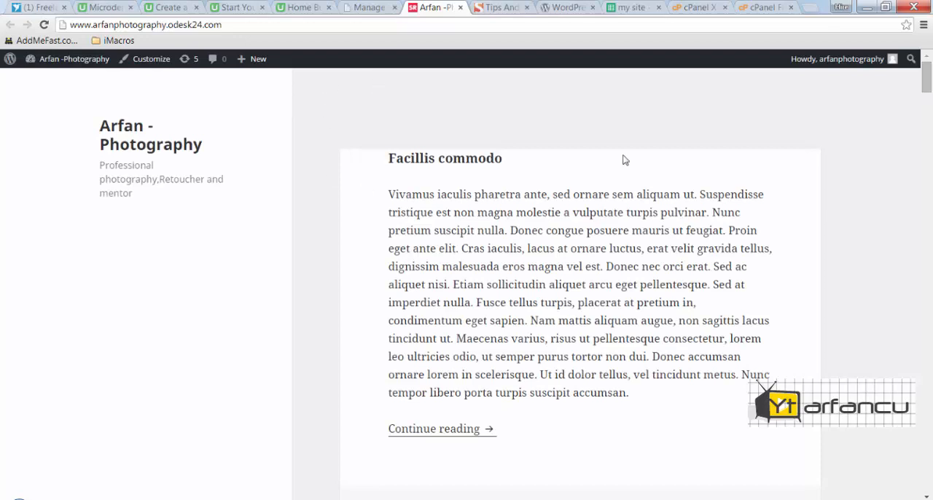
mouse_move(364, 9)
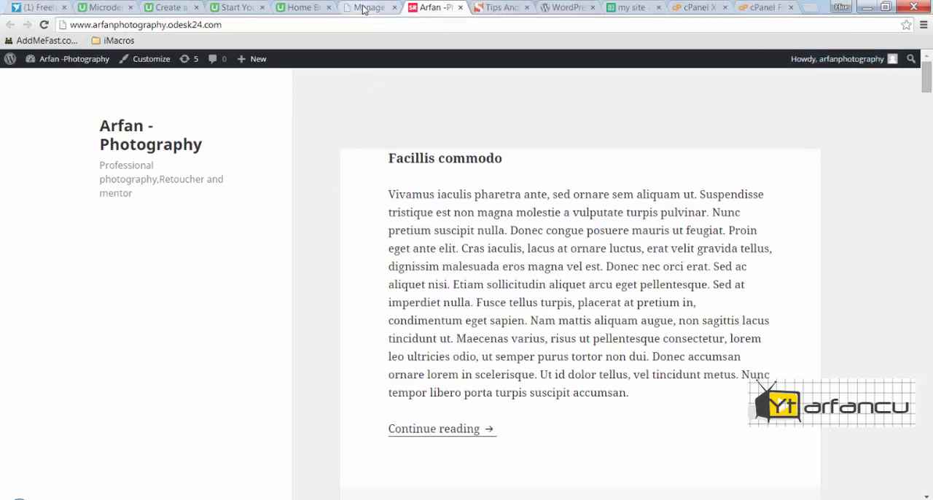
Step: Scroll through the site's default-theme fallback layout, then return to the Themes page
click(367, 8)
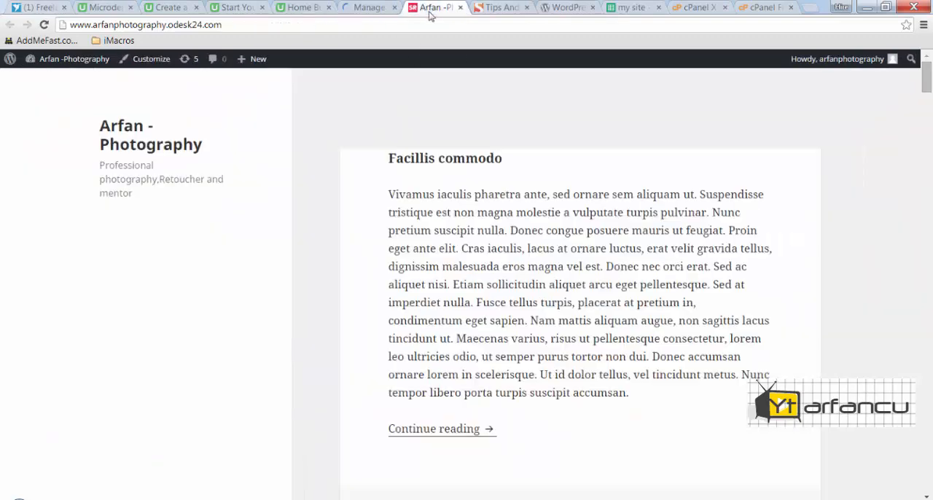
scroll(down, 3)
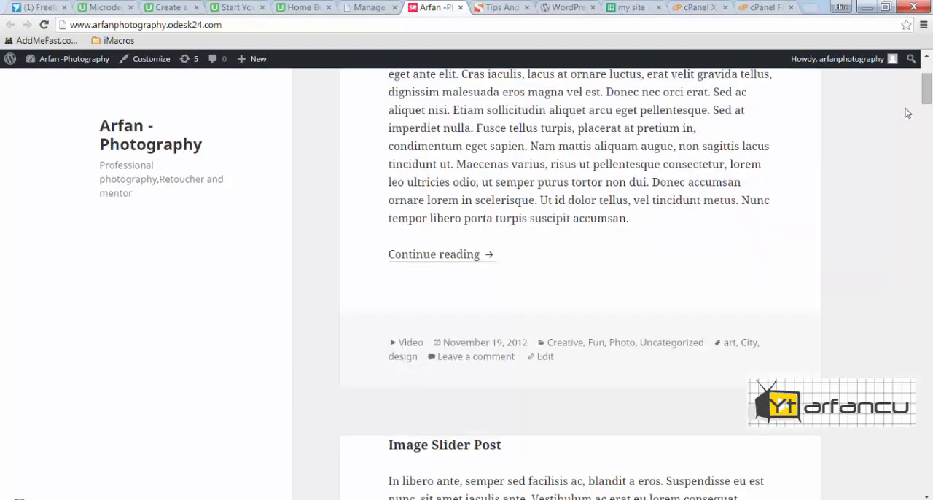
scroll(down, 3)
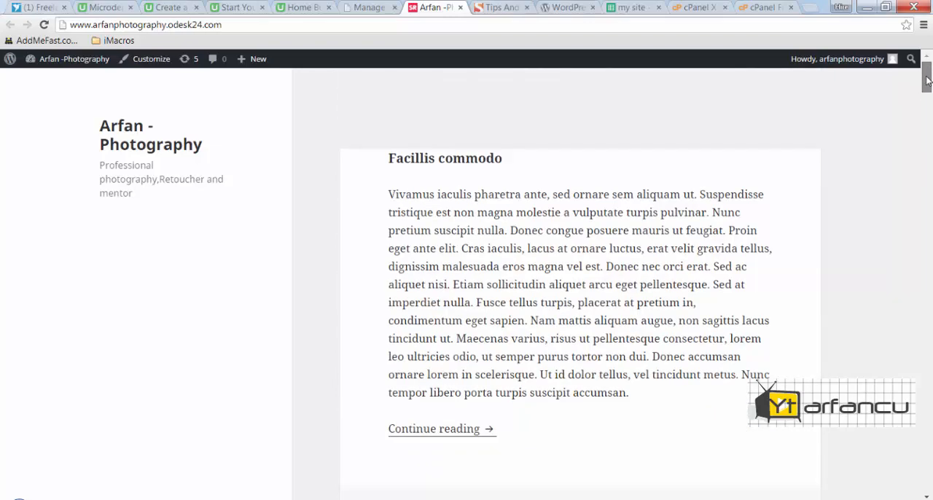
mouse_move(361, 7)
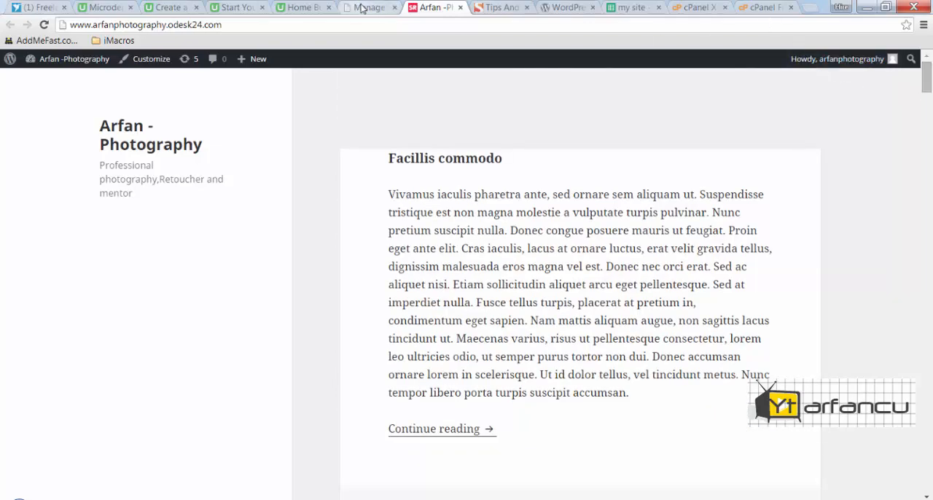
click(368, 7)
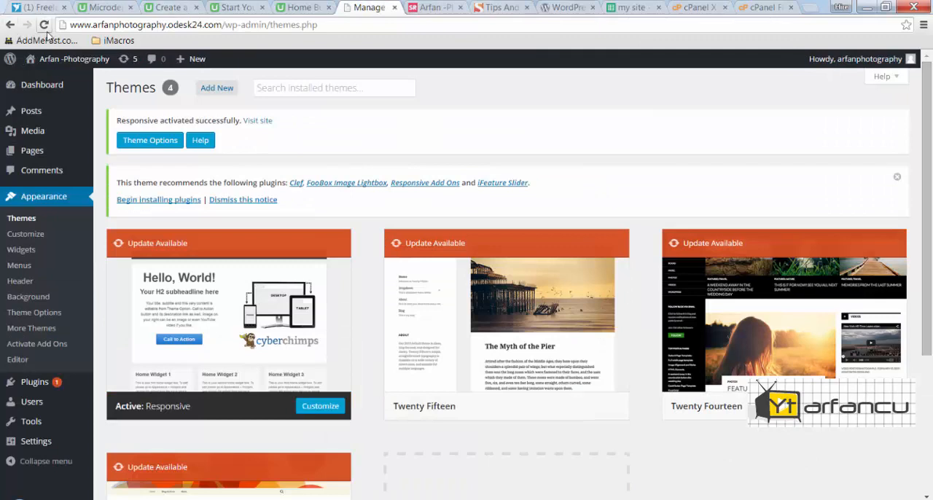
Step: Review the four installed themes with Responsive active, then return to File Manager
click(44, 23)
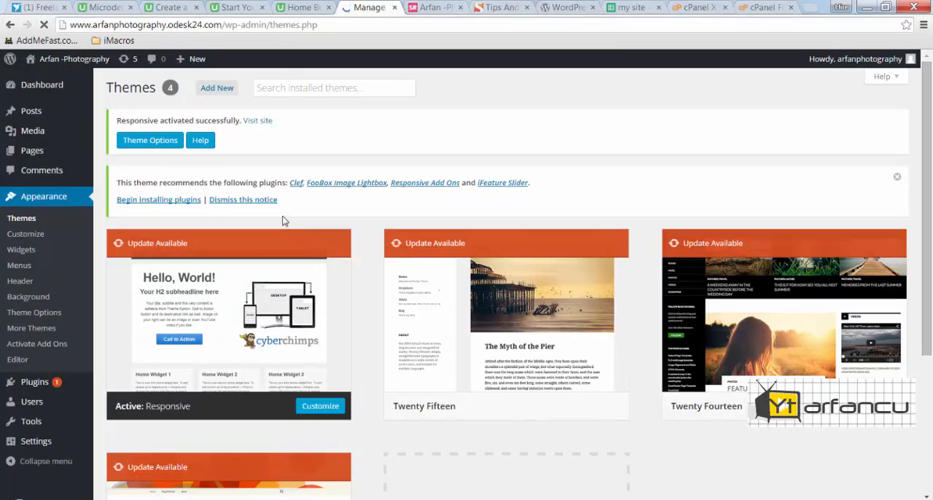
scroll(down, 3)
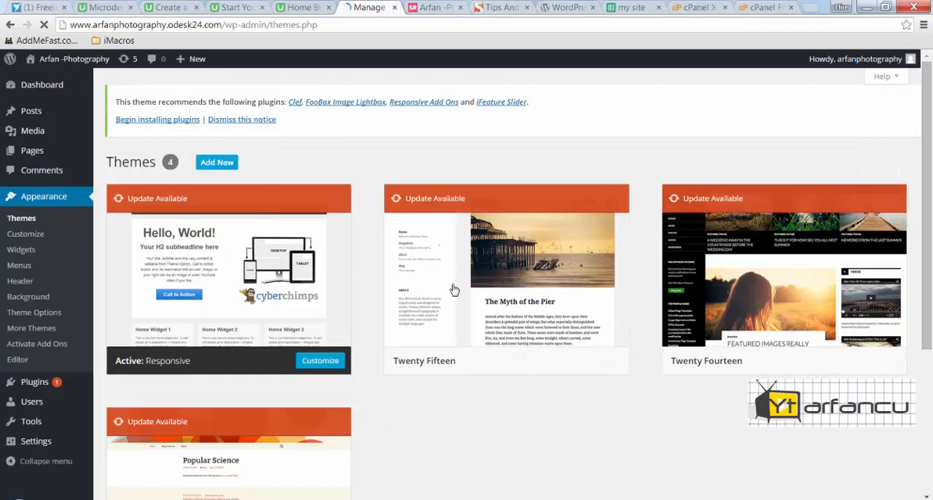
scroll(down, 3)
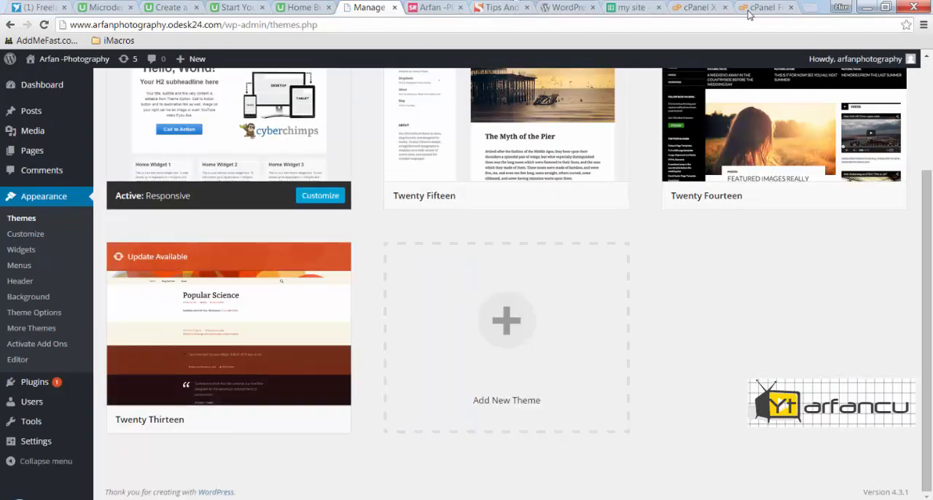
click(764, 7)
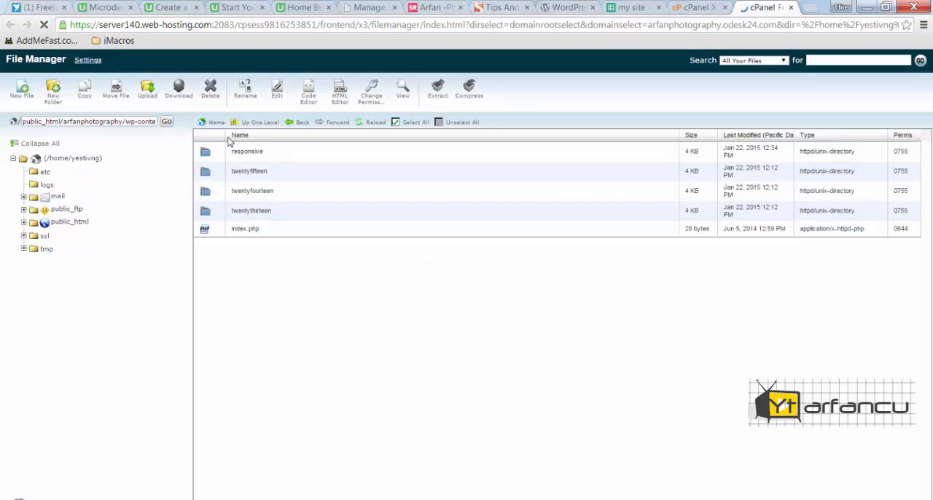
click(259, 122)
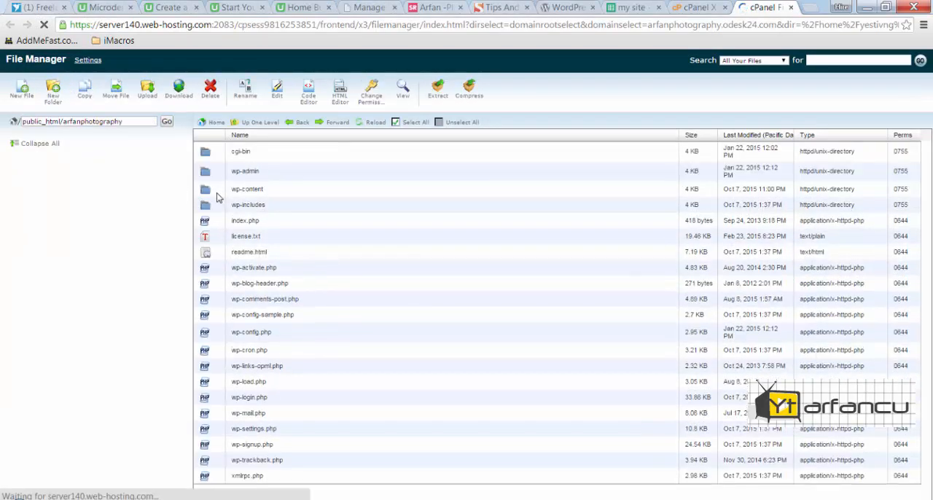
double_click(246, 190)
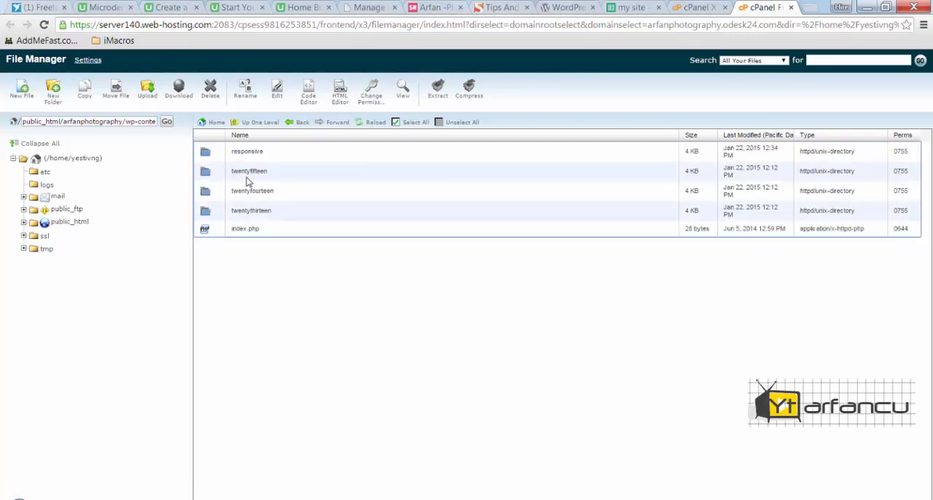
click(367, 7)
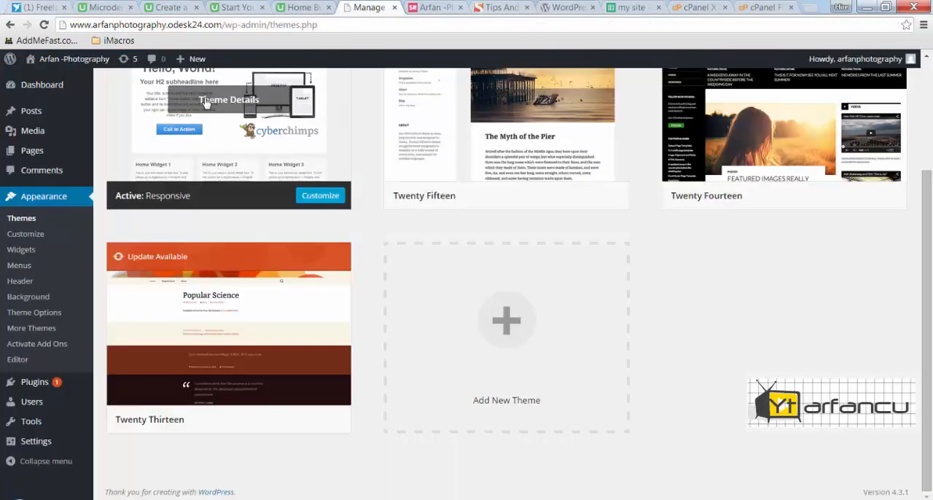
scroll(up, 3)
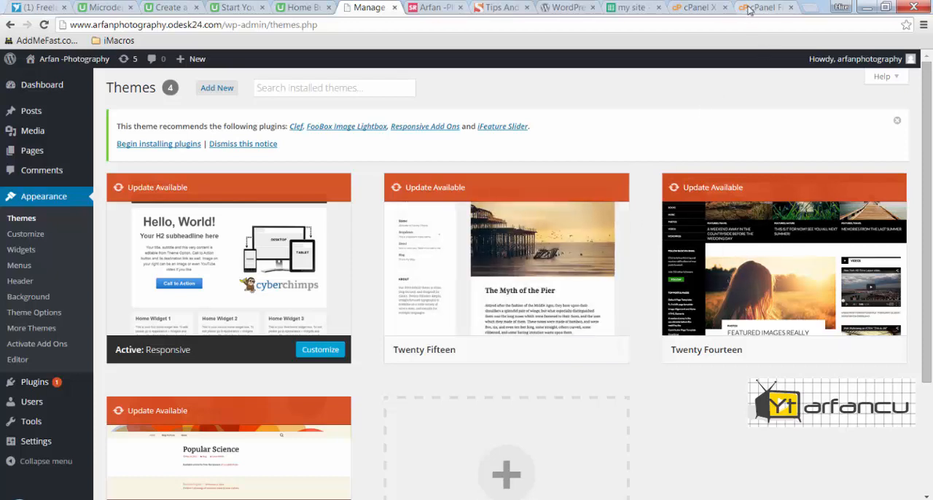
click(764, 8)
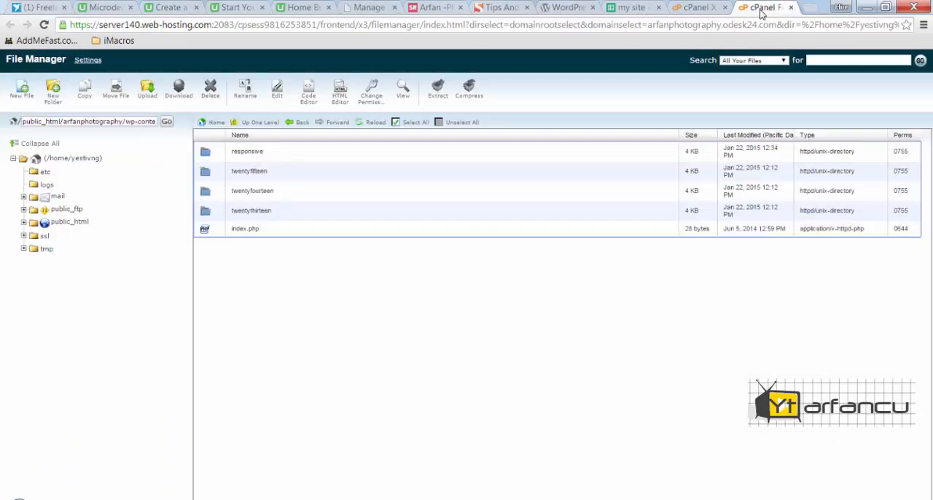
mouse_move(487, 356)
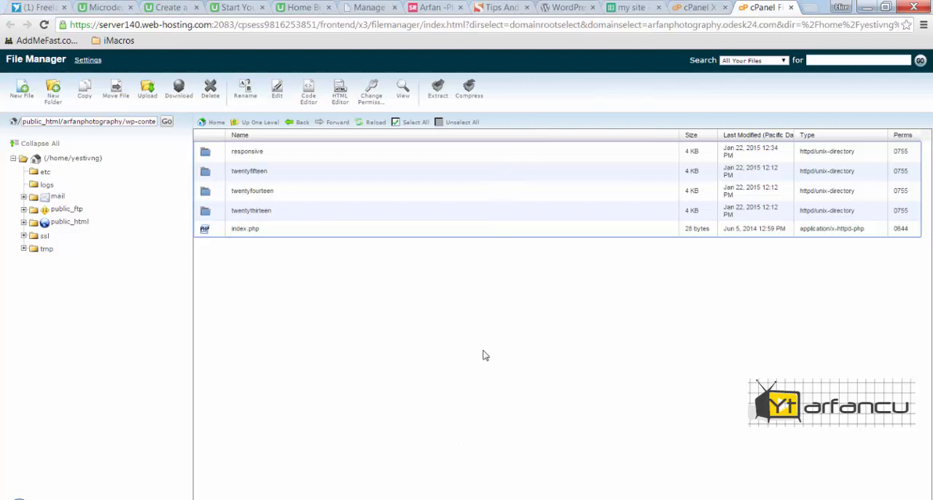
mouse_move(420, 430)
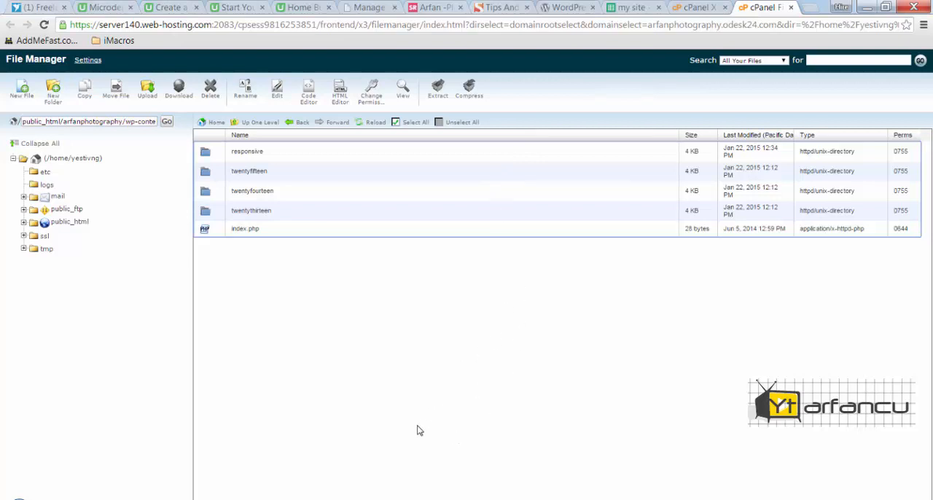
mouse_move(510, 262)
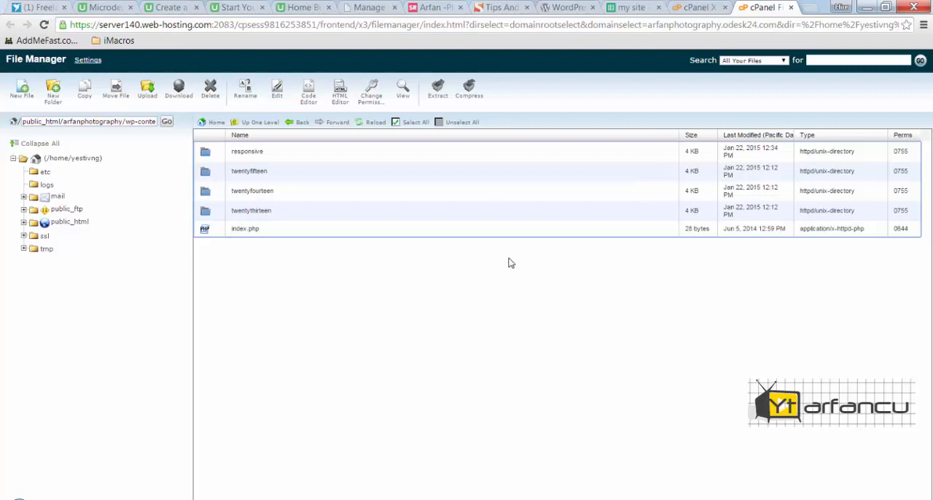
mouse_move(289, 93)
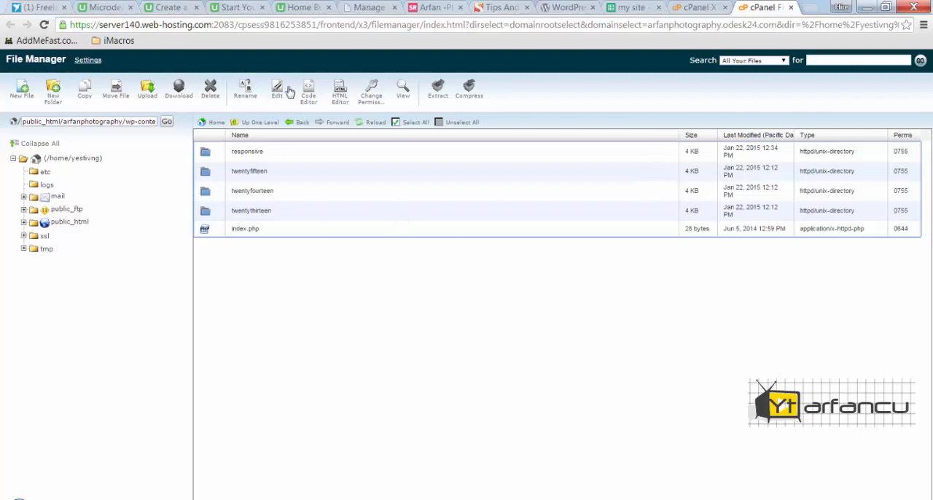
mouse_move(268, 176)
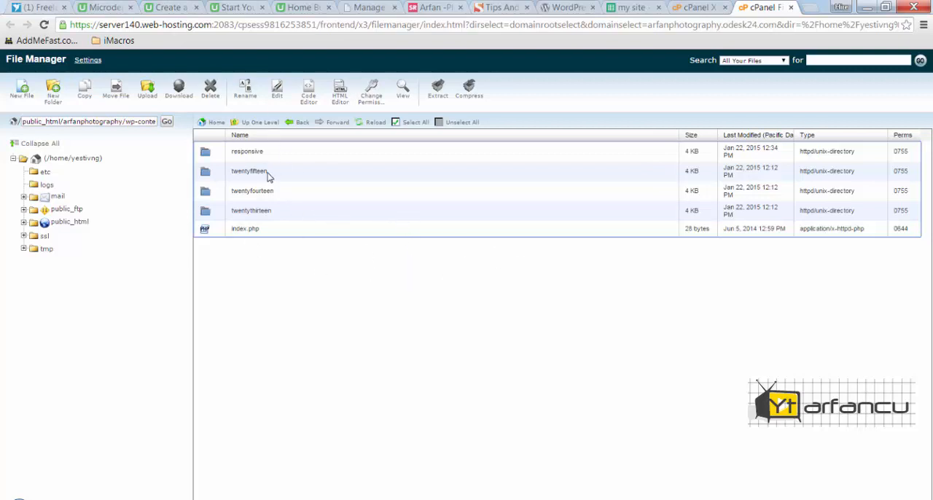